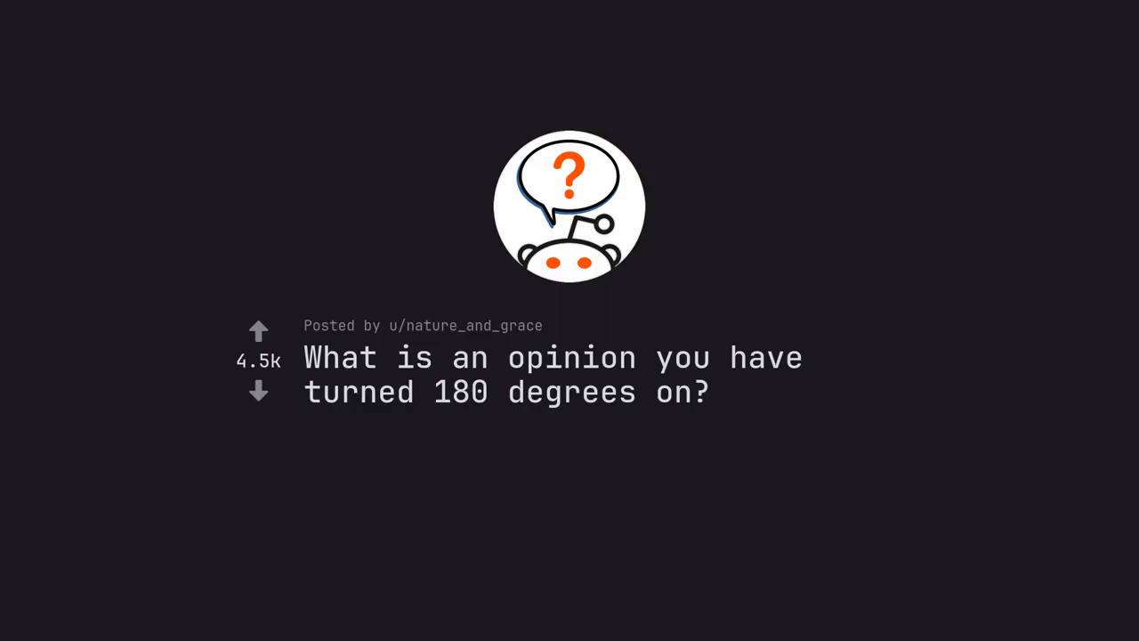
scroll("down", 3)
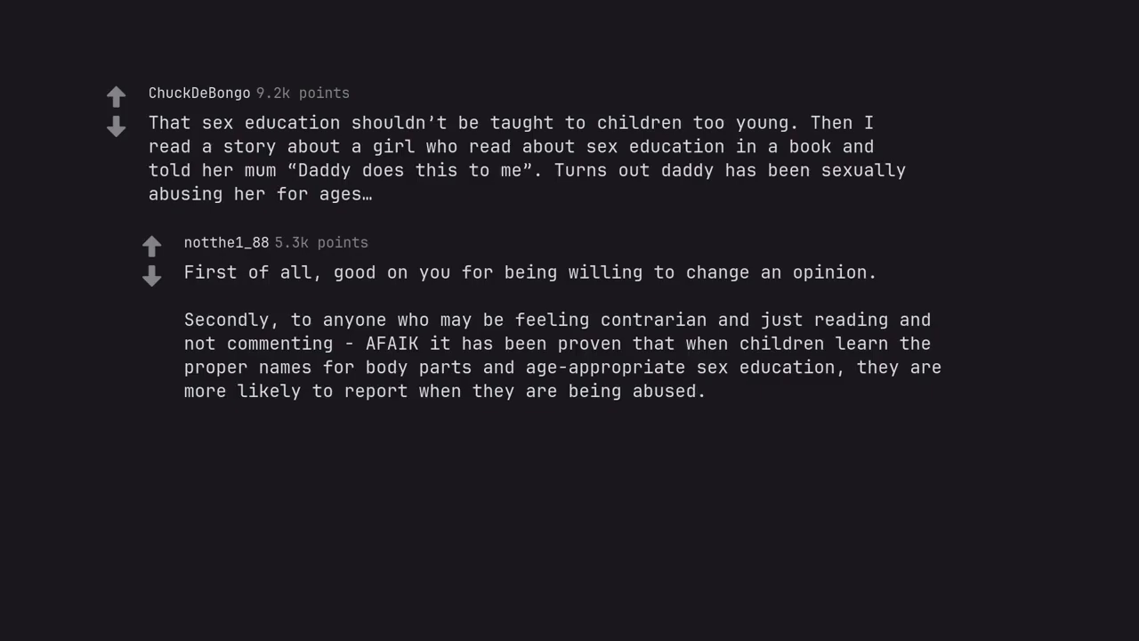
type("I will scream from the rooftops forever that sex education is *vital.*")
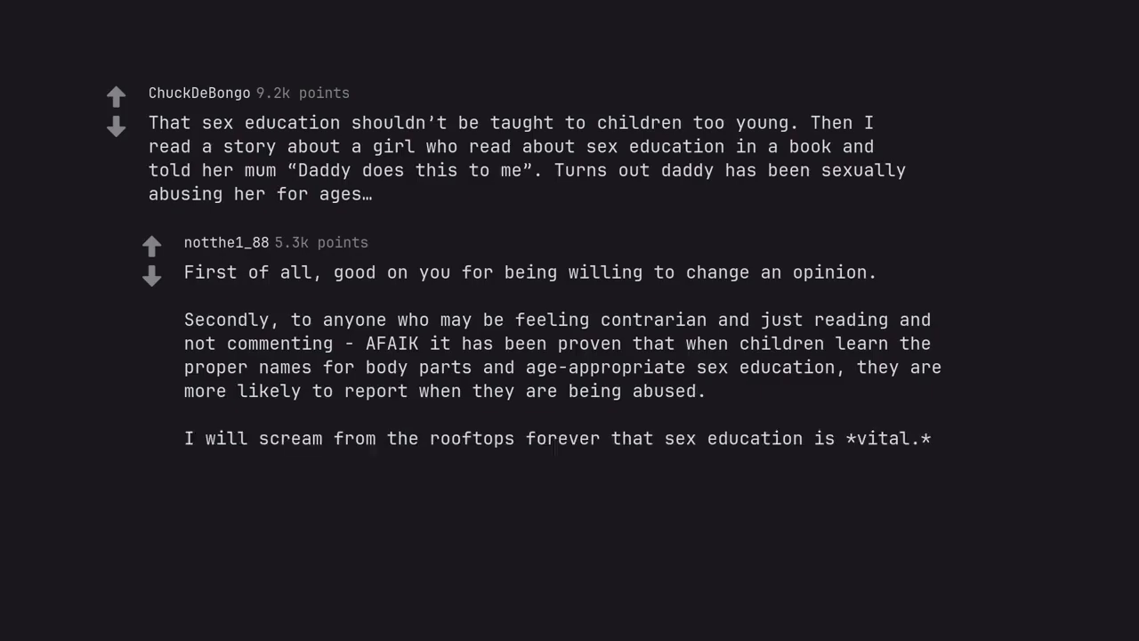